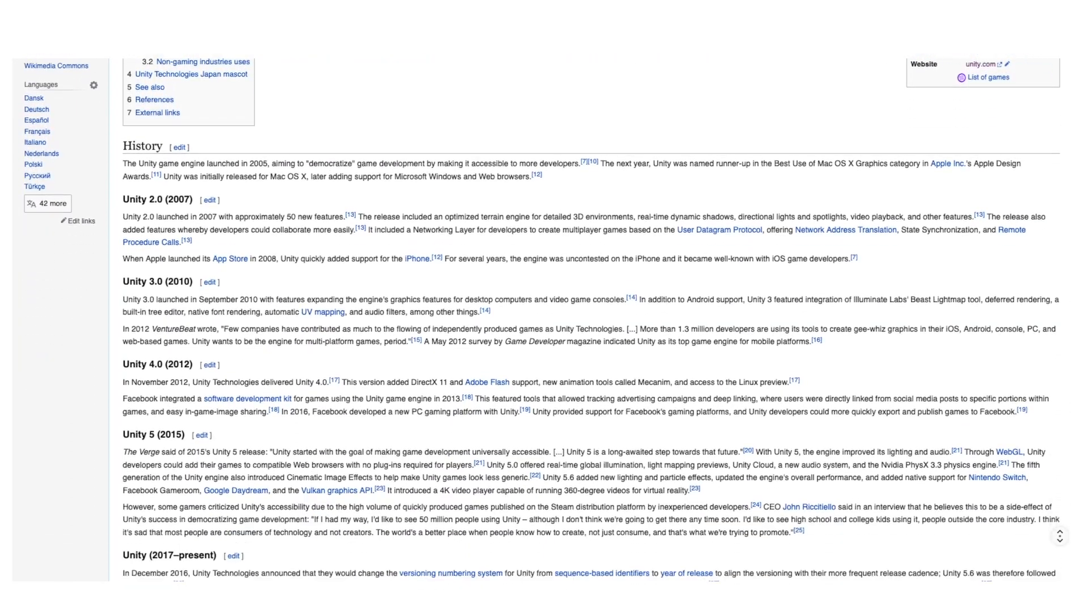
Scroll the YouTube results and select a beginner 'how to make a game in unity' tutorial
{"action": "scroll", "scroll_direction": "down", "scroll_amount": 3}
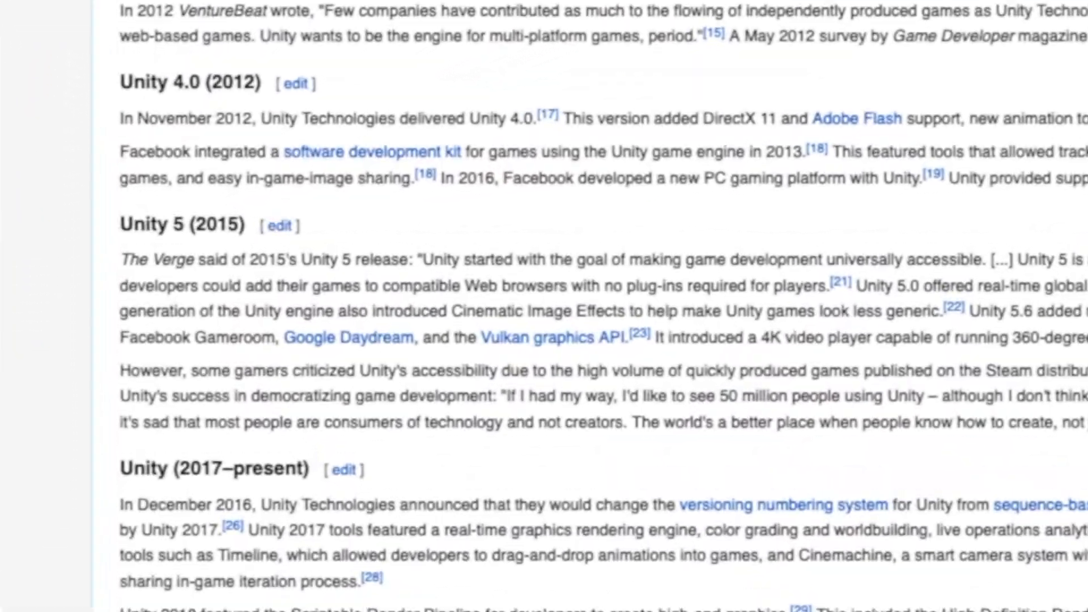
{"action": "double_click", "coordinate": [182, 225]}
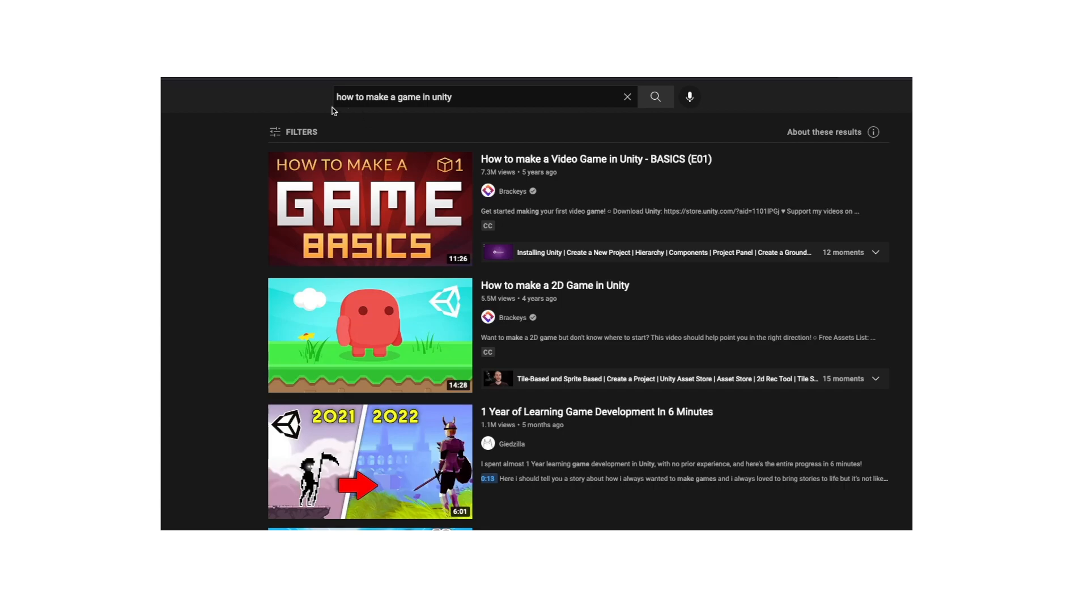
{"action": "mouse_move", "coordinate": [341, 232]}
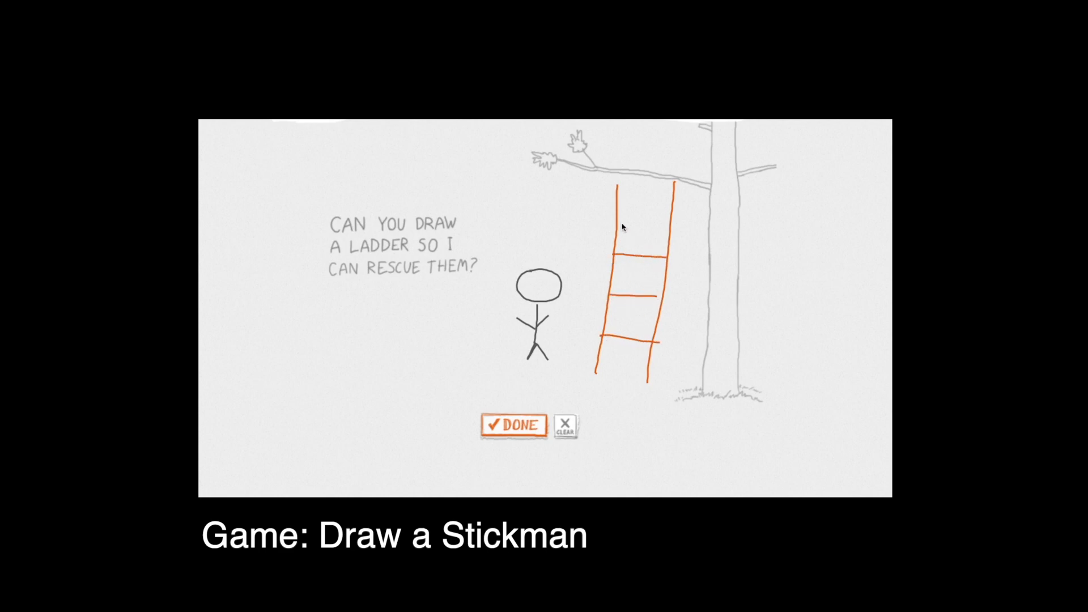
Confirm the drawn orange ladder with Done so the stick figure can use it
{"action": "left_click", "coordinate": [513, 426]}
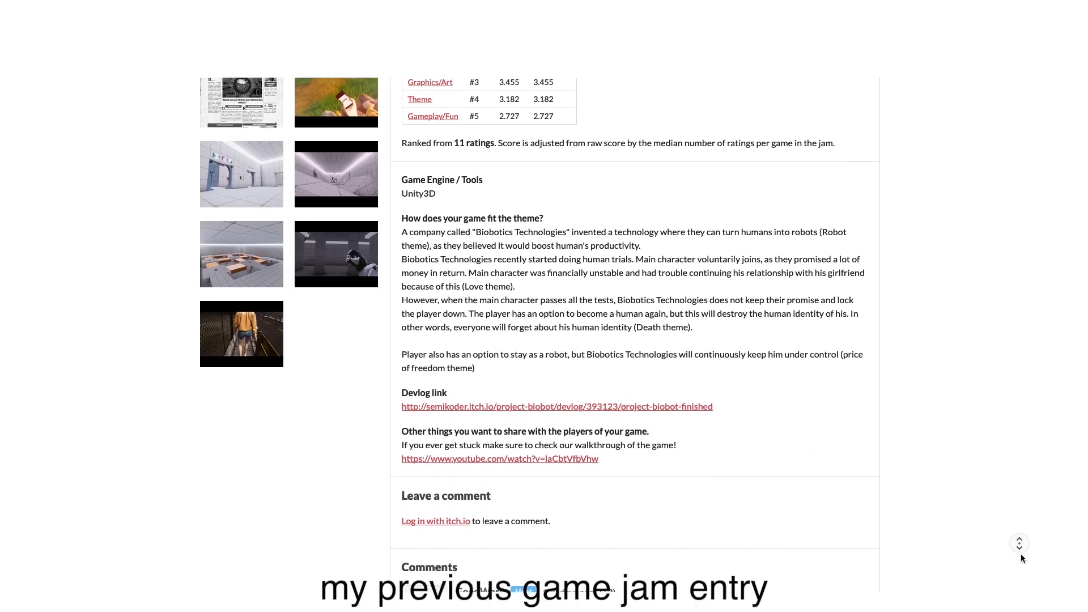
{"action": "scroll", "scroll_direction": "down", "scroll_amount": 3}
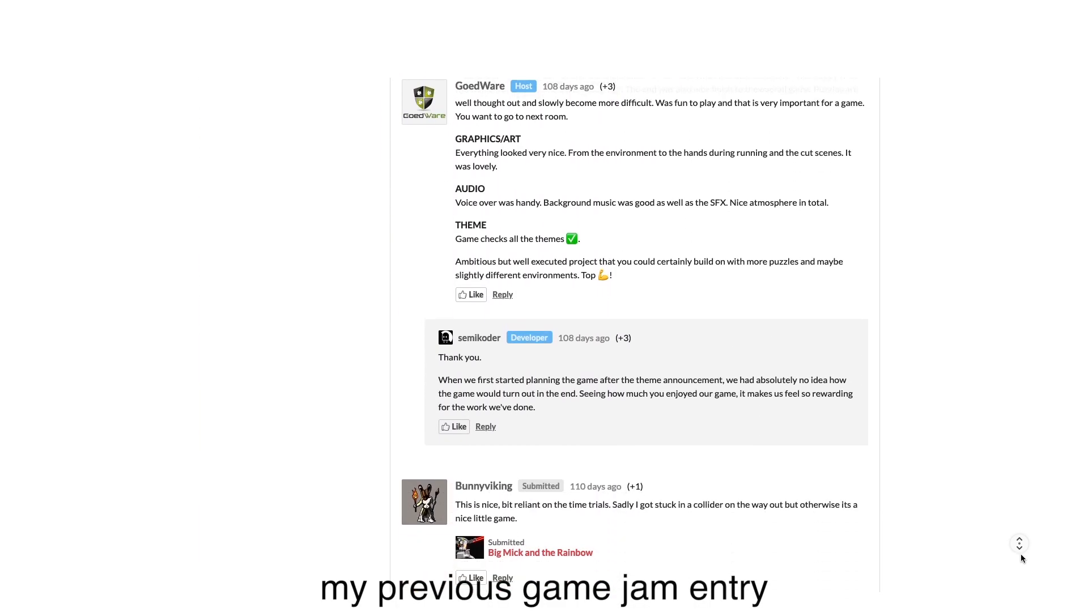
{"action": "scroll", "scroll_direction": "down", "scroll_amount": 3}
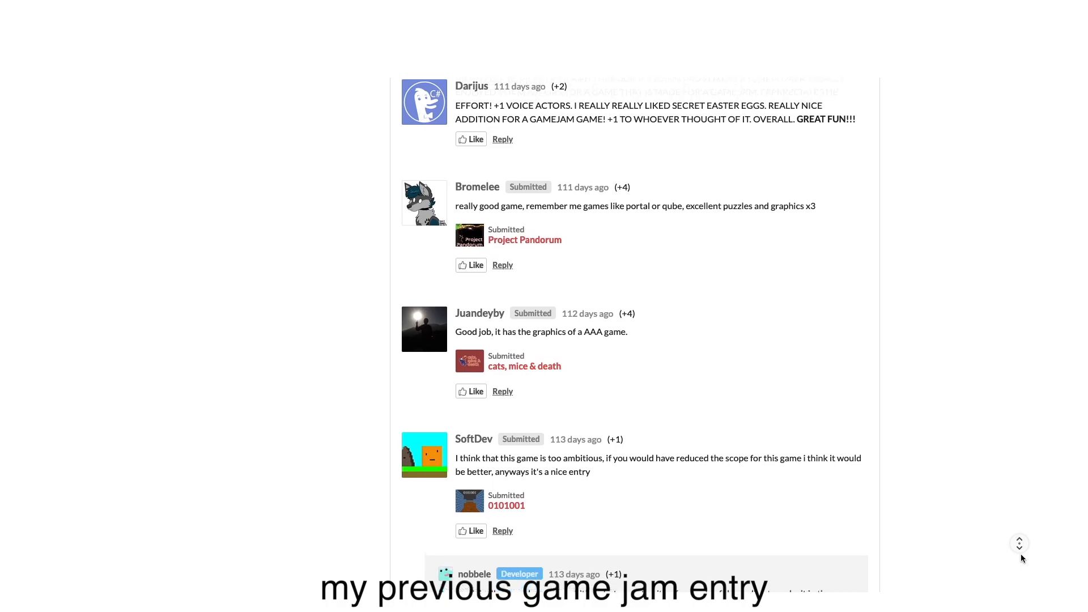